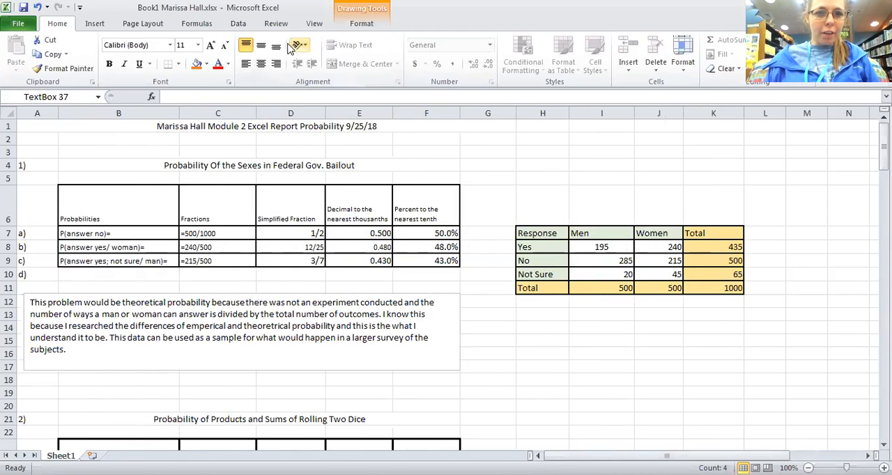
# Step: Turn on Show Formulas from the Formulas ribbon and bring the lottery table into view
pyautogui.click(197, 22)
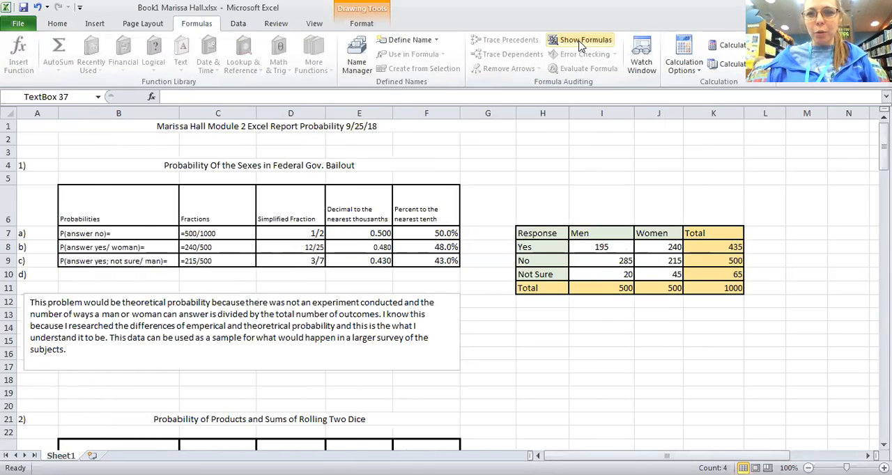
pyautogui.click(585, 39)
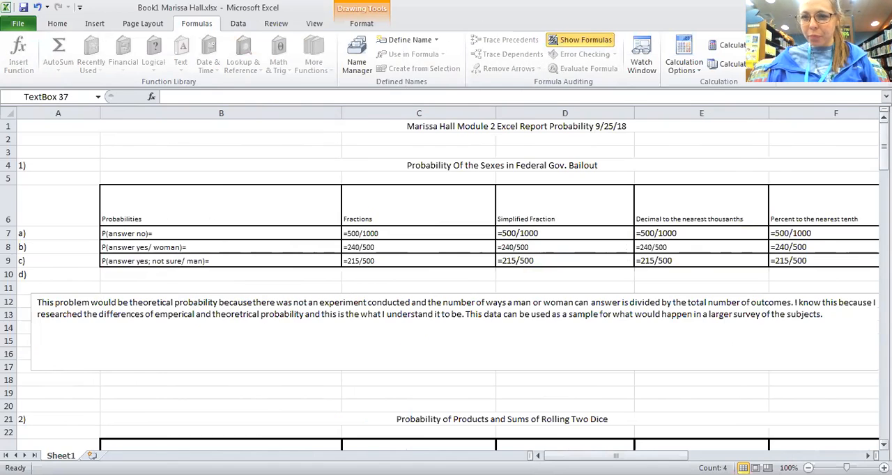
pyautogui.scroll(-3)
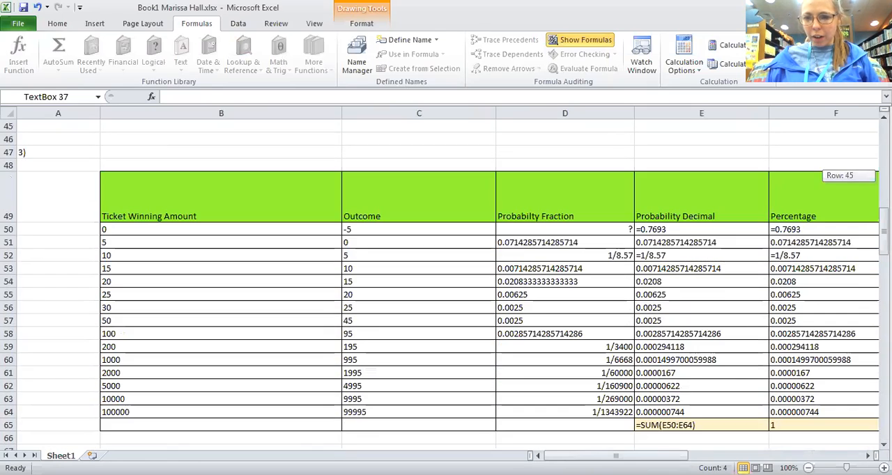
pyautogui.scroll(-3)
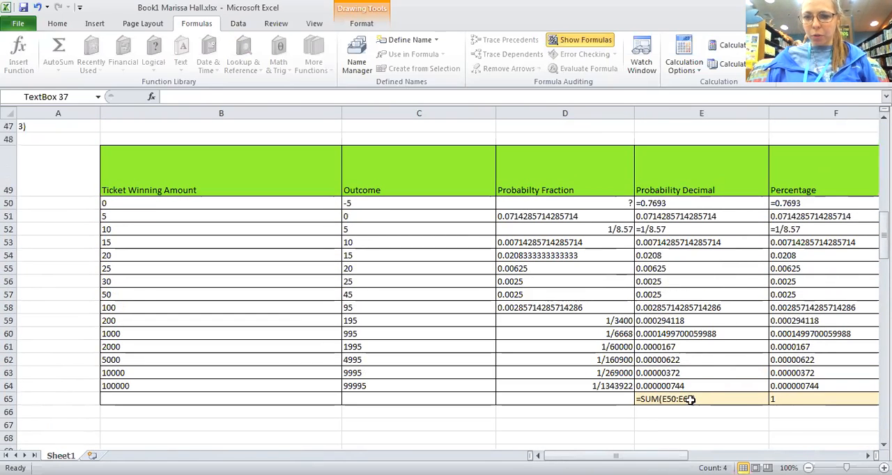
pyautogui.hscroll(3)
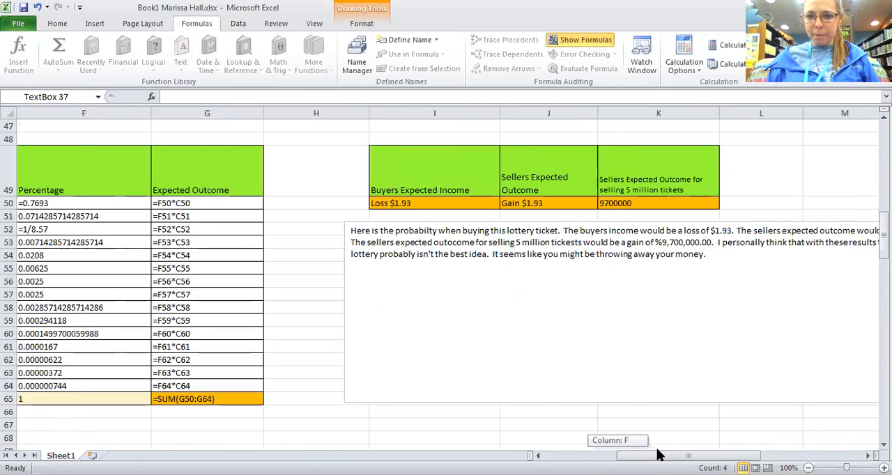
pyautogui.hscroll(-3)
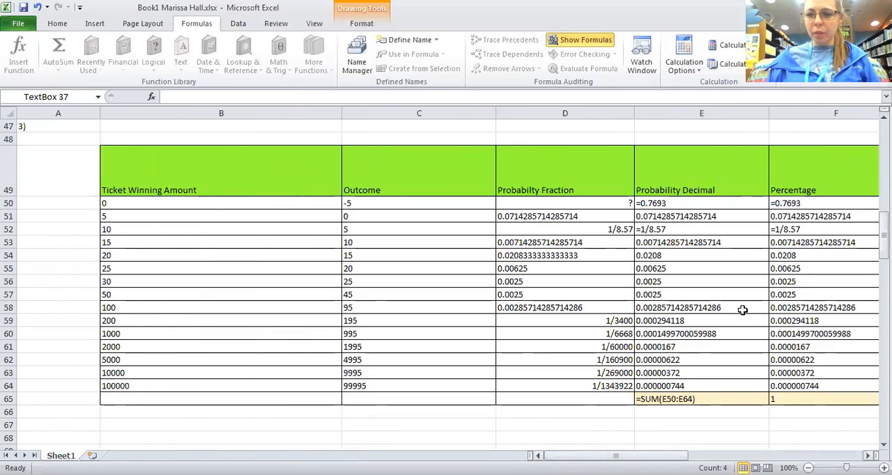
pyautogui.scroll(-3)
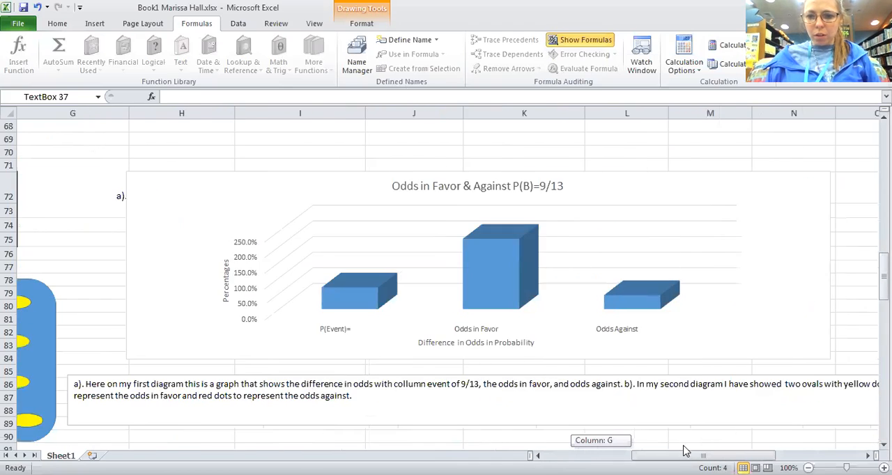
pyautogui.hscroll(-3)
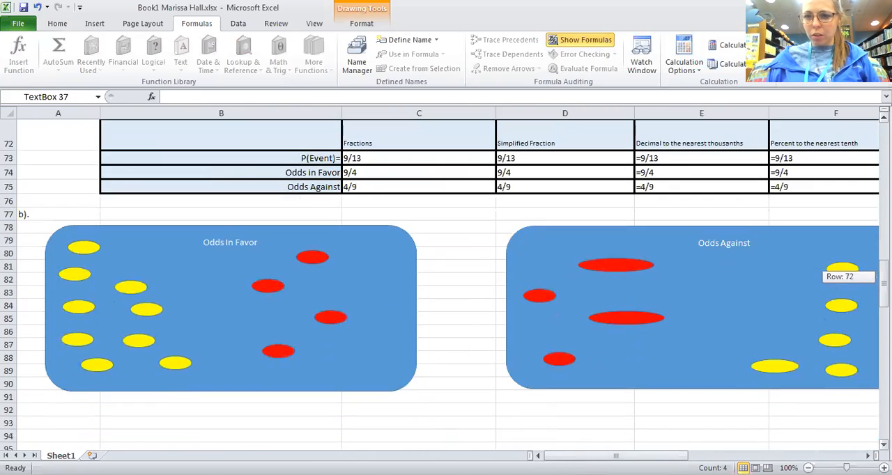
pyautogui.scroll(-3)
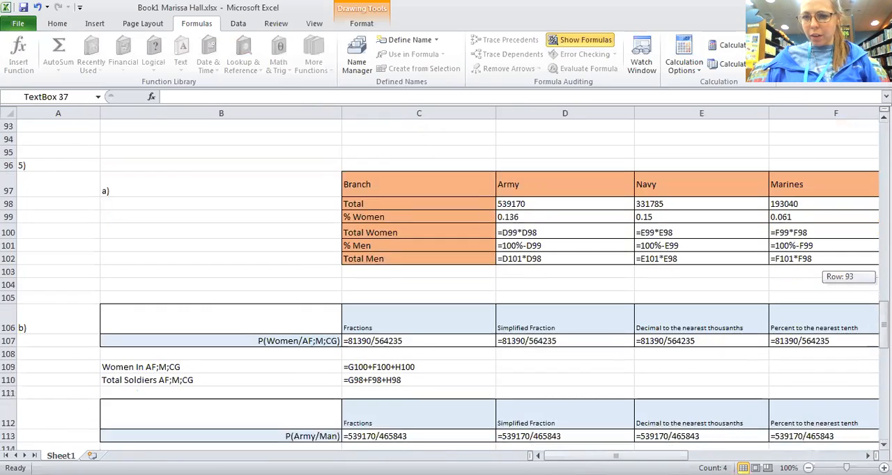
pyautogui.scroll(-3)
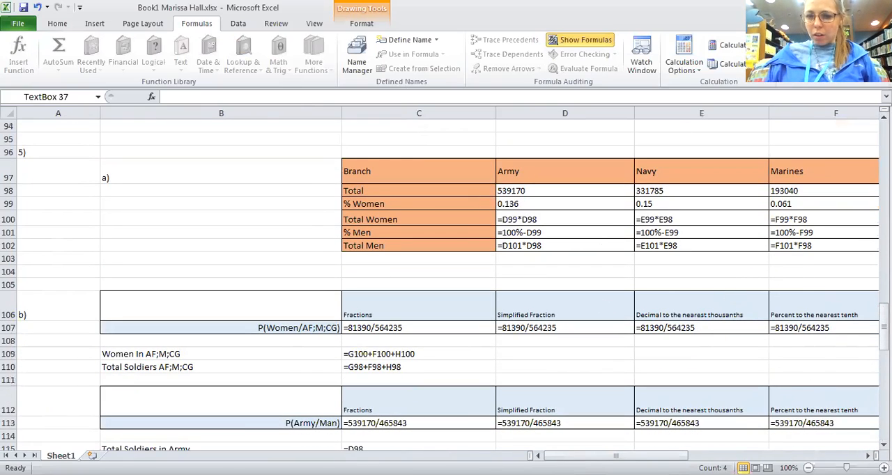
pyautogui.hscroll(3)
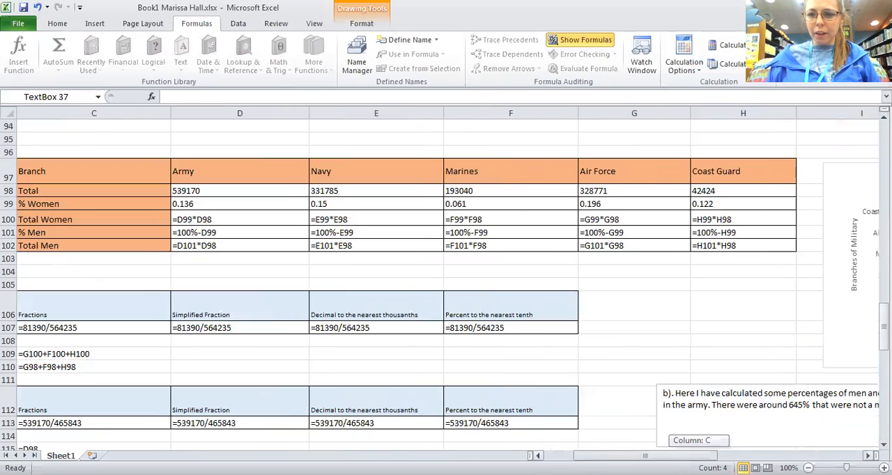
pyautogui.hscroll(-3)
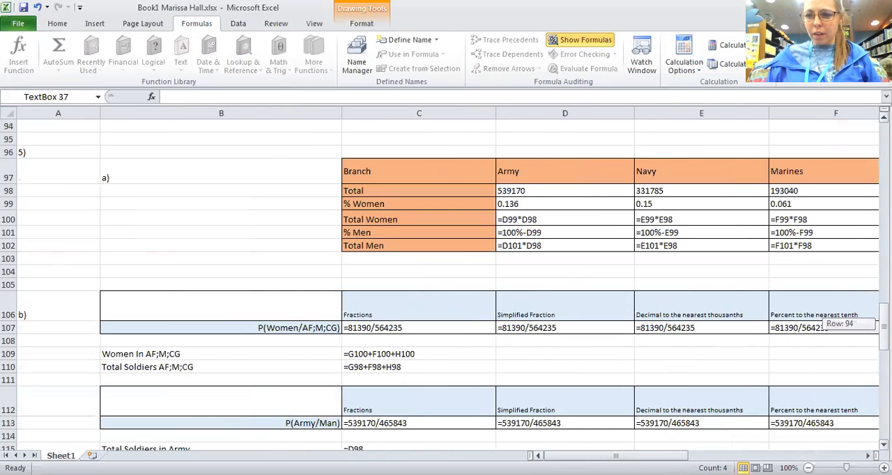
pyautogui.scroll(-3)
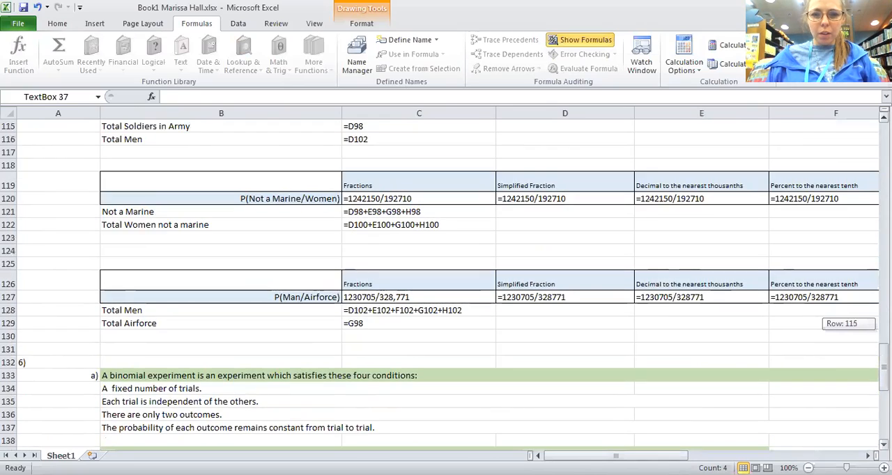
pyautogui.scroll(-3)
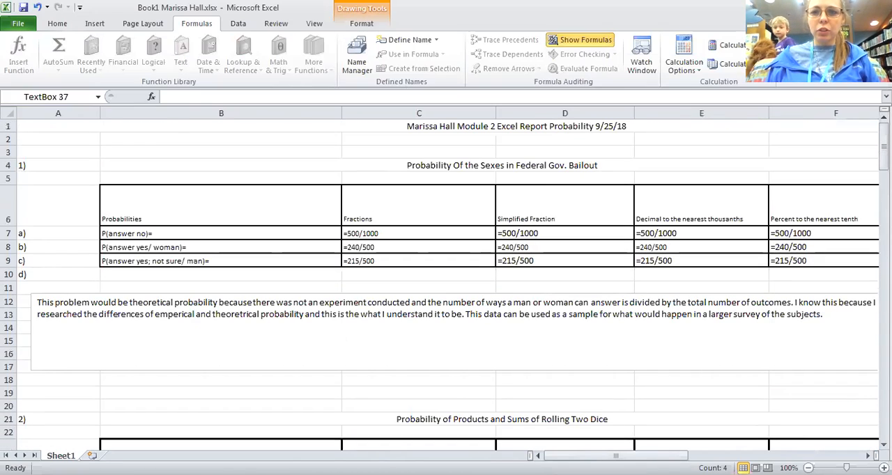
# Step: Turn Show Formulas off so decimals, percentages and response totals display as results again
pyautogui.click(579, 39)
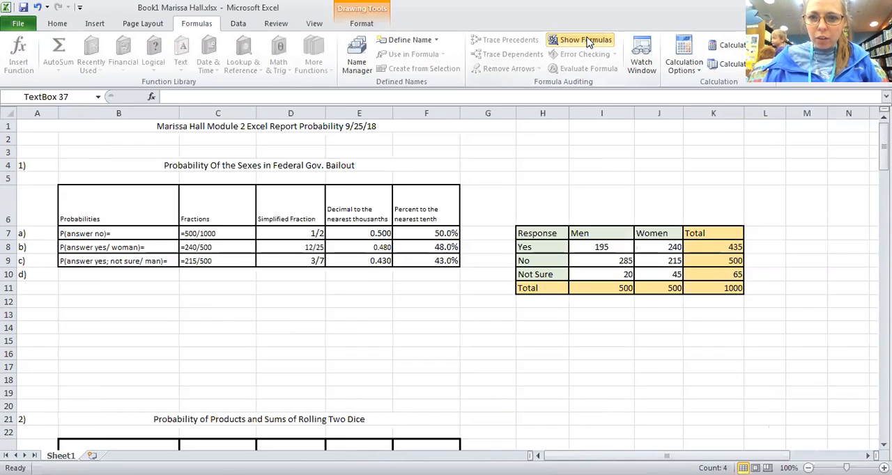
pyautogui.click(580, 39)
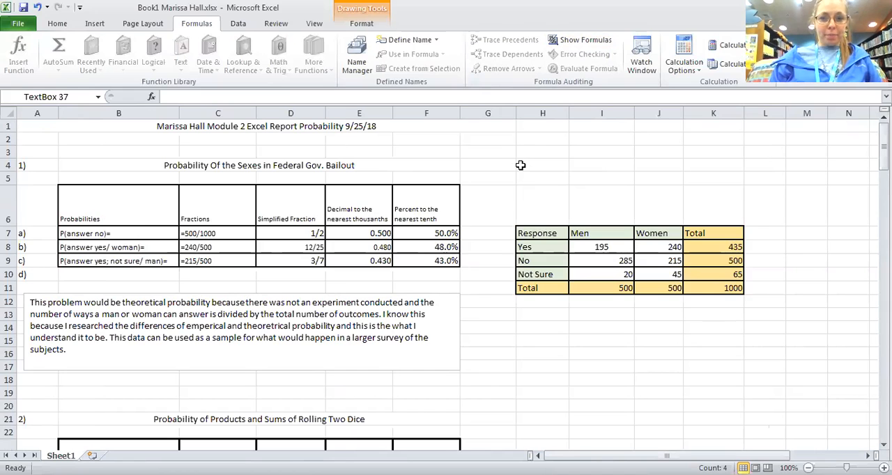
pyautogui.moveTo(415, 25)
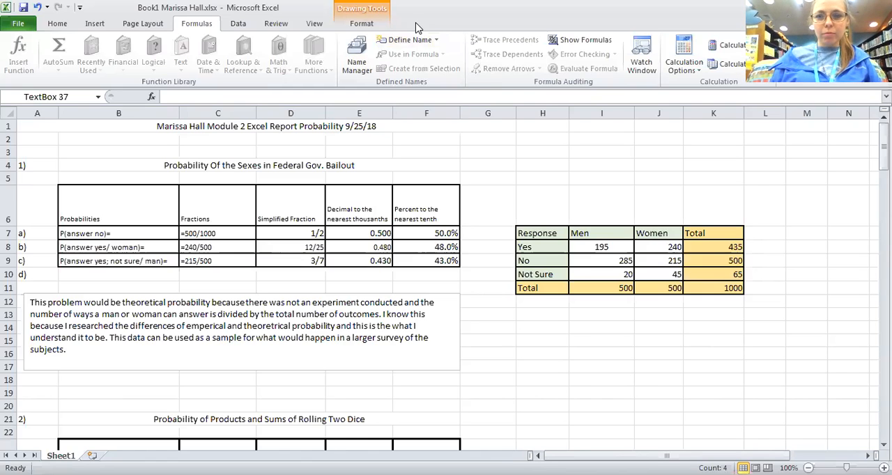
pyautogui.moveTo(535, 170)
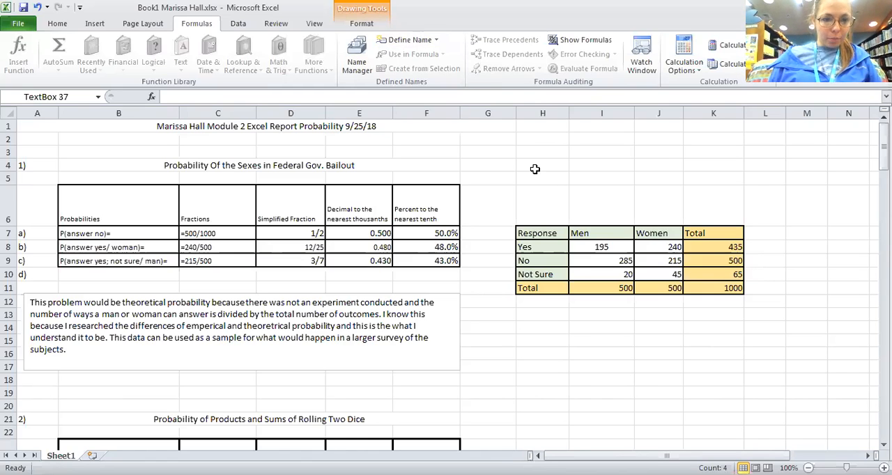
pyautogui.moveTo(362, 184)
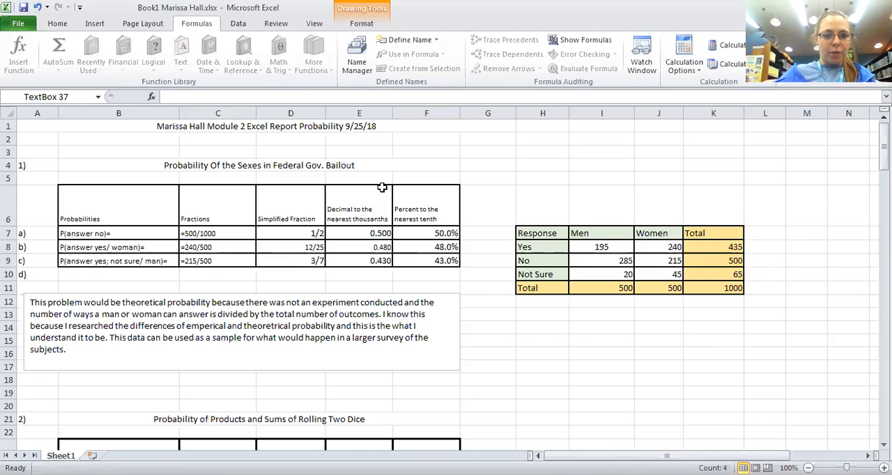
pyautogui.moveTo(385, 191)
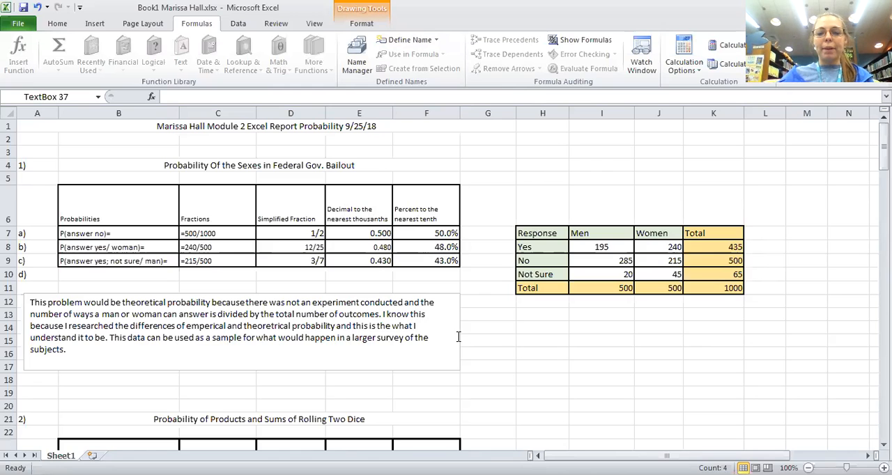
pyautogui.moveTo(811, 196)
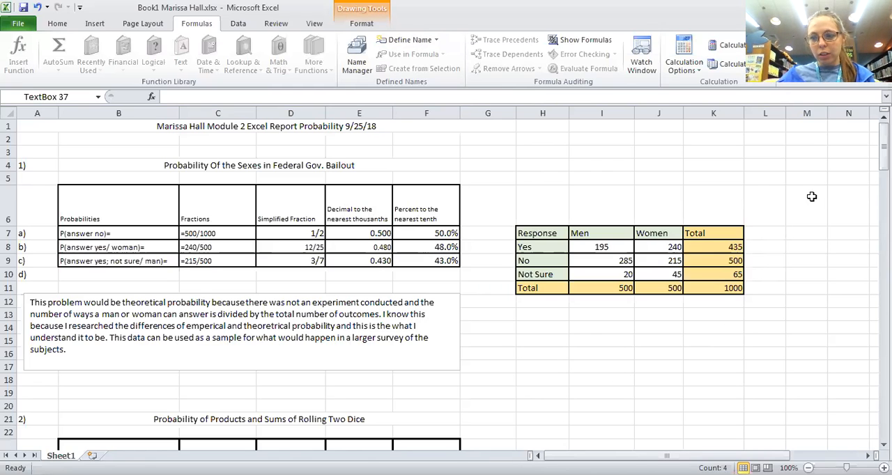
# Step: Scroll to the Products and Sums of Rolling Two Dice probability table with its fractions and percentages
pyautogui.scroll(-3)
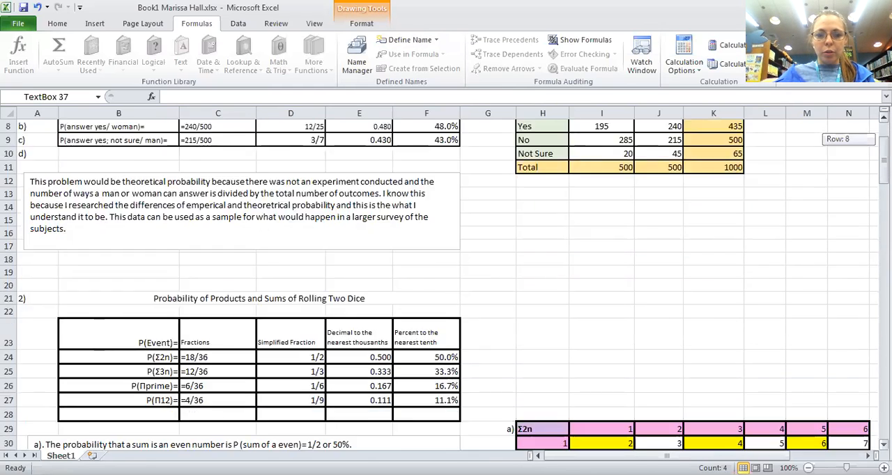
pyautogui.scroll(-3)
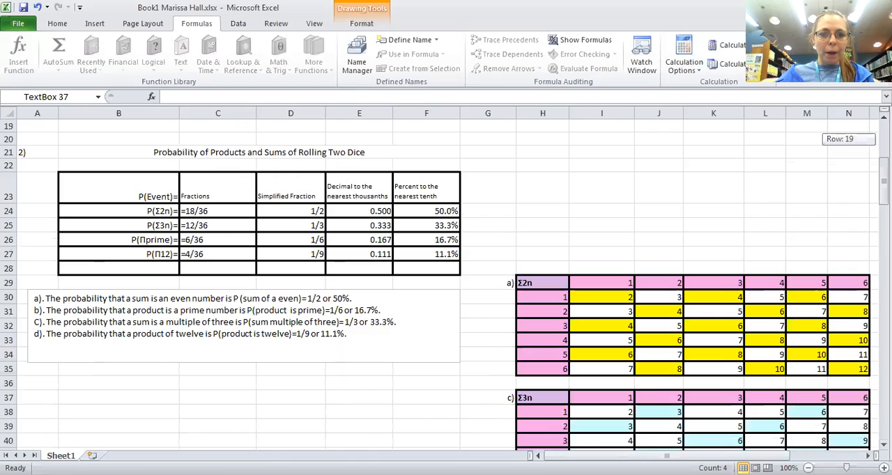
pyautogui.moveTo(418, 254)
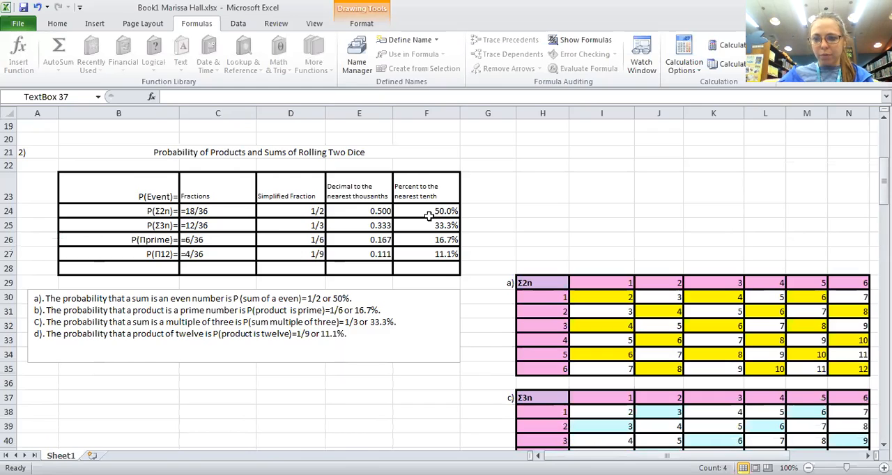
pyautogui.moveTo(337, 220)
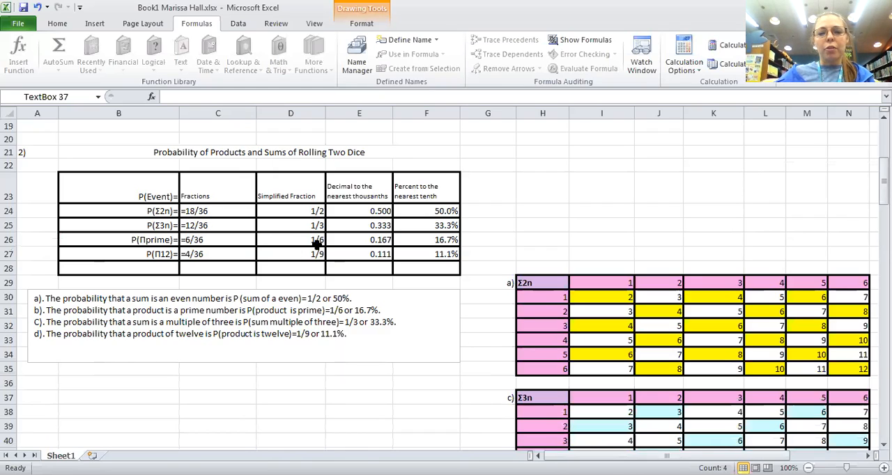
pyautogui.moveTo(254, 281)
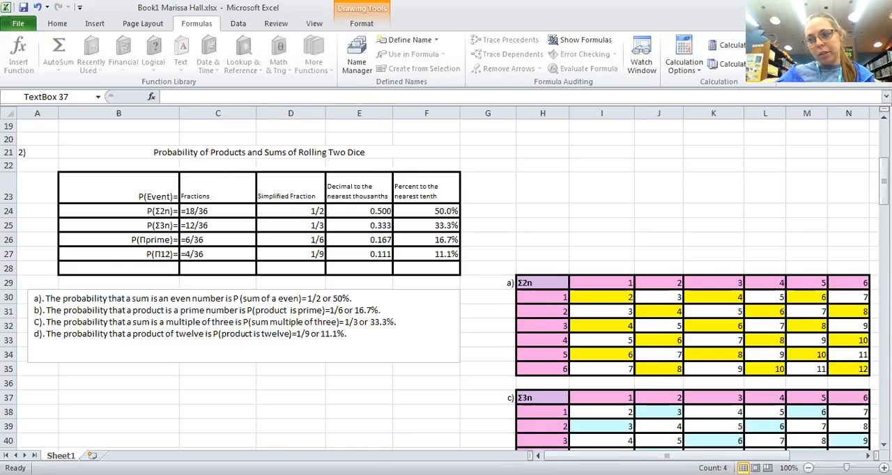
# Step: Scroll to the lottery-ticket table with probabilities, expected outcomes and buyer-versus-seller summary
pyautogui.scroll(-3)
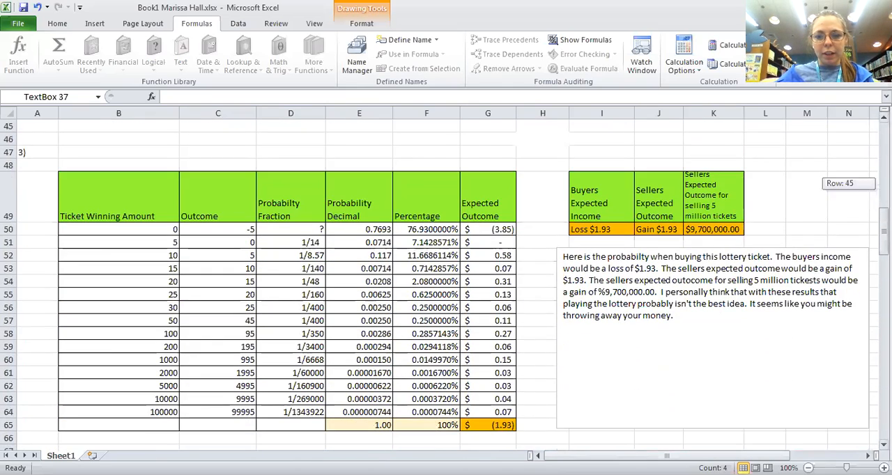
pyautogui.moveTo(833, 163)
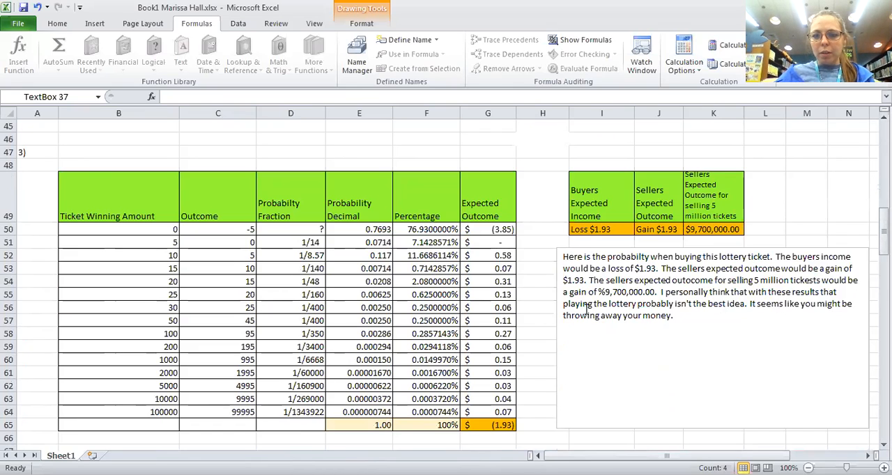
pyautogui.moveTo(655, 272)
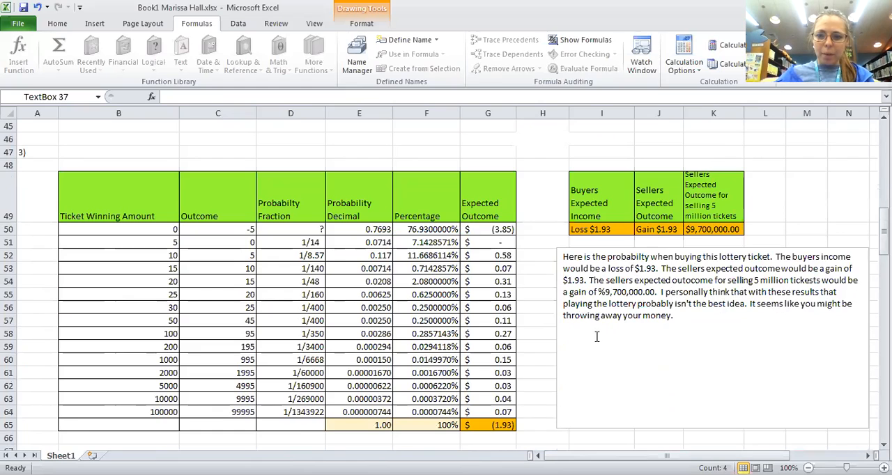
pyautogui.moveTo(613, 299)
pyautogui.write('$')
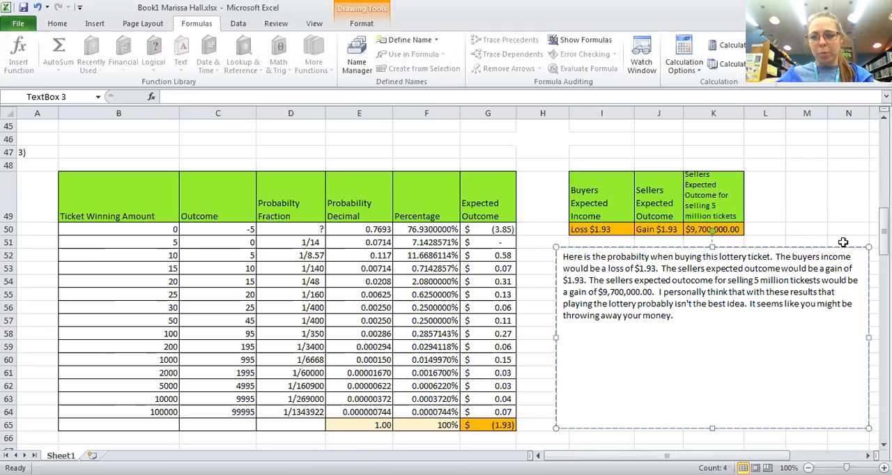
# Step: Scroll to the P(B)=9/13 odds table, odds chart, dot diagrams and explanation
pyautogui.scroll(-3)
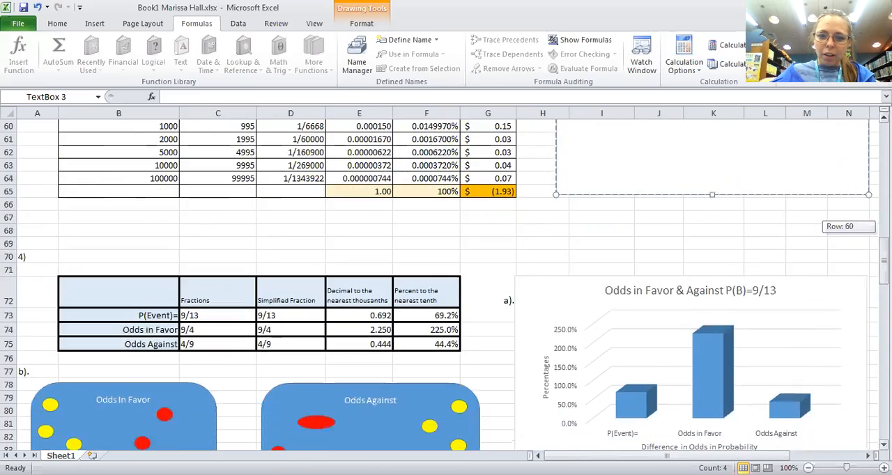
pyautogui.scroll(-3)
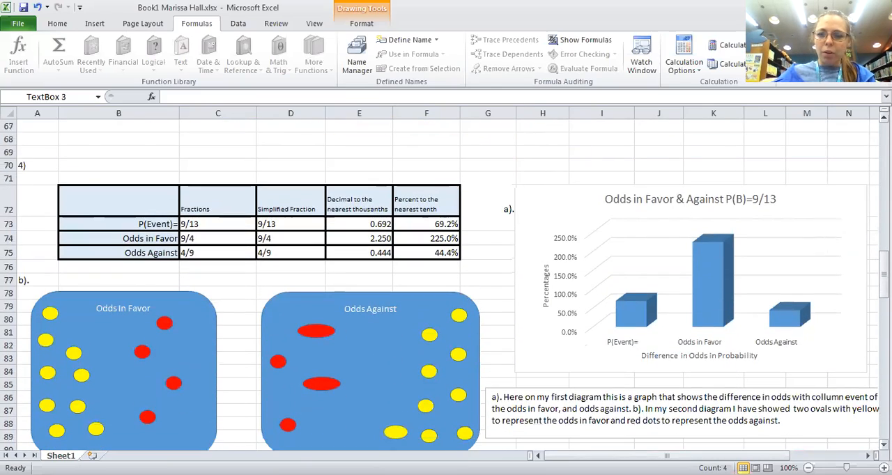
pyautogui.moveTo(747, 288)
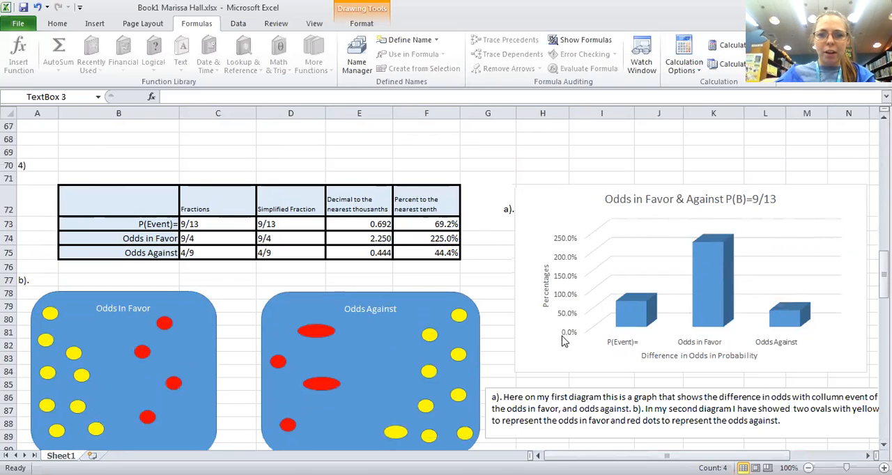
pyautogui.moveTo(563, 343)
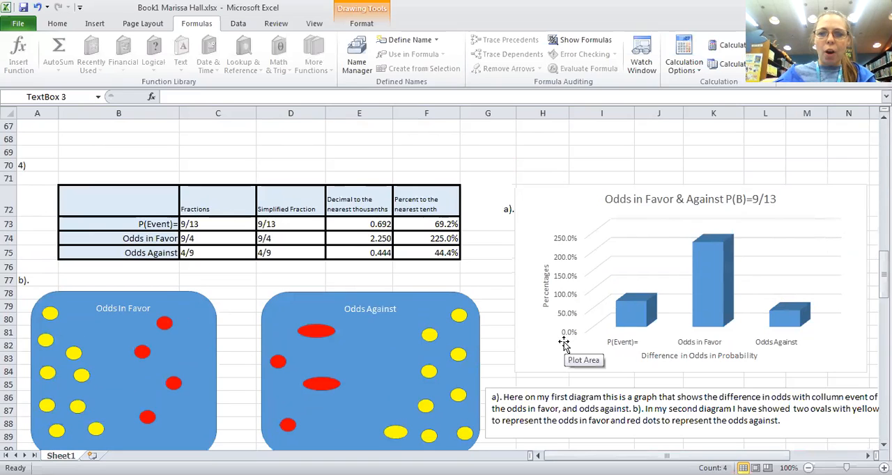
pyautogui.moveTo(730, 211)
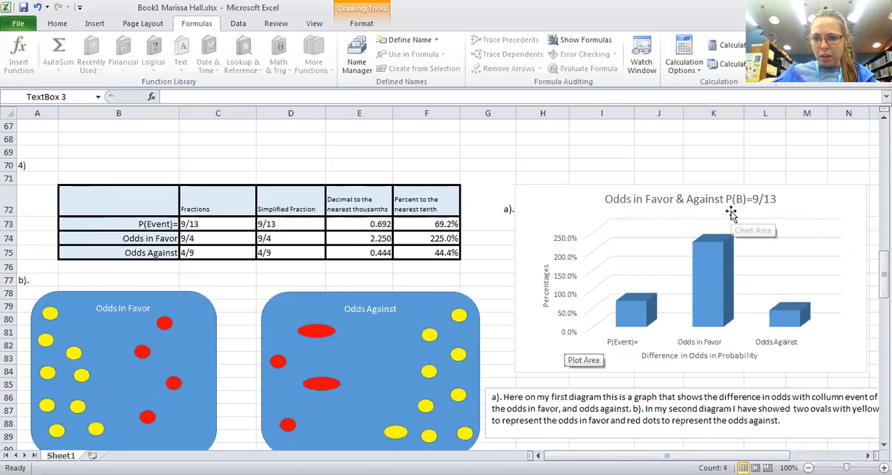
pyautogui.moveTo(752, 206)
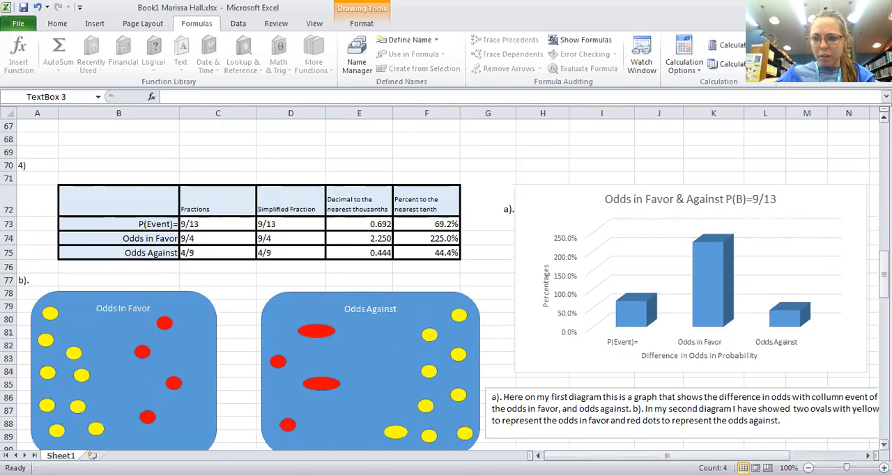
pyautogui.scroll(-3)
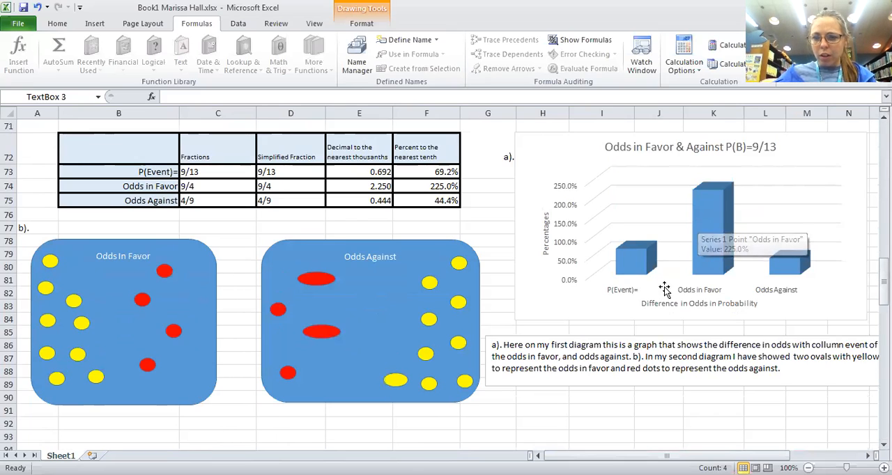
pyautogui.moveTo(627, 281)
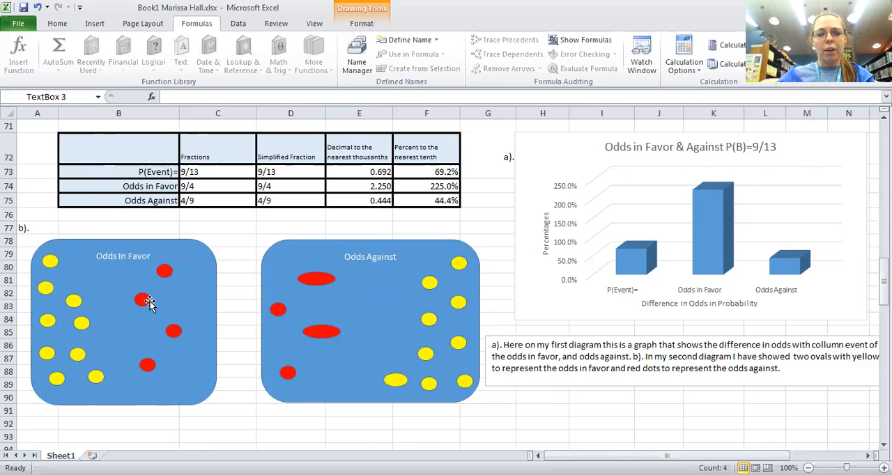
pyautogui.moveTo(563, 343)
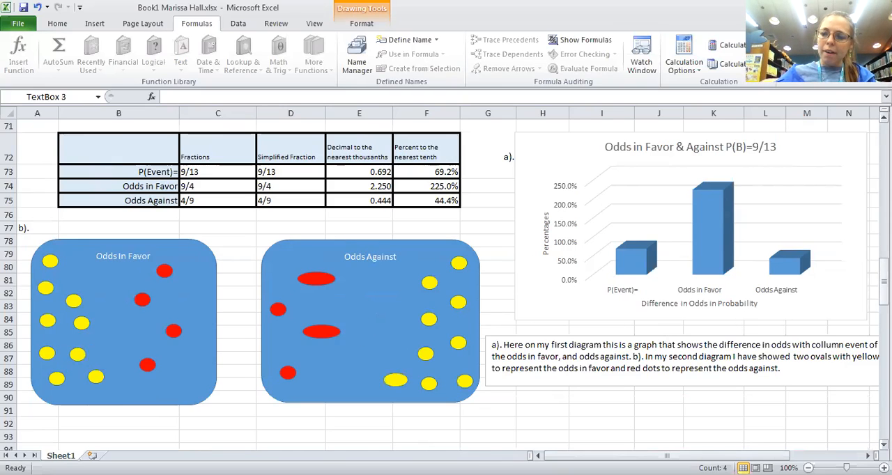
# Step: Scroll through the branch table, Active Duty chart and the women and men probability fraction tables
pyautogui.scroll(-3)
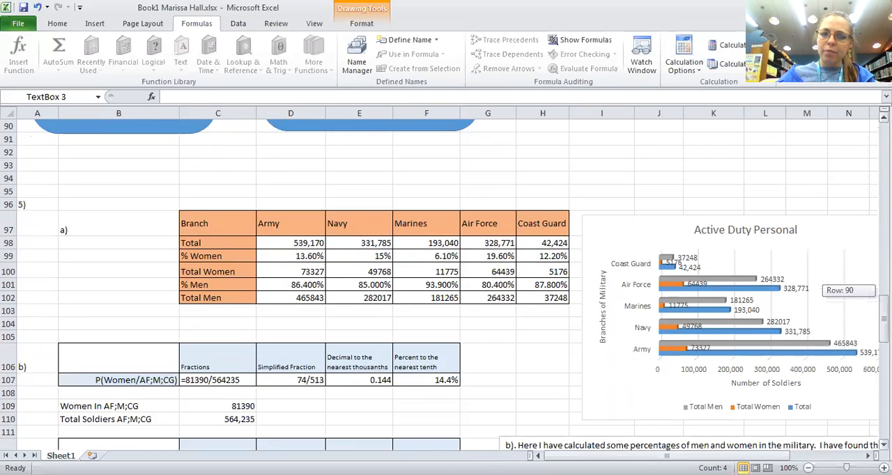
pyautogui.scroll(-3)
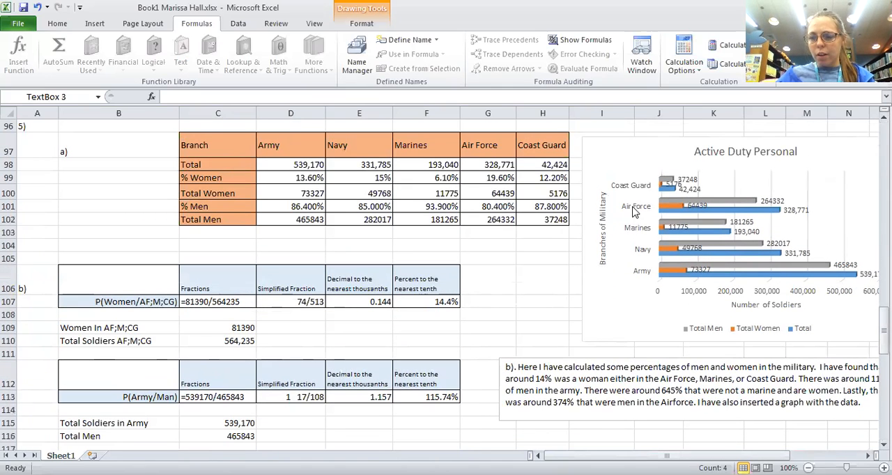
pyautogui.moveTo(769, 298)
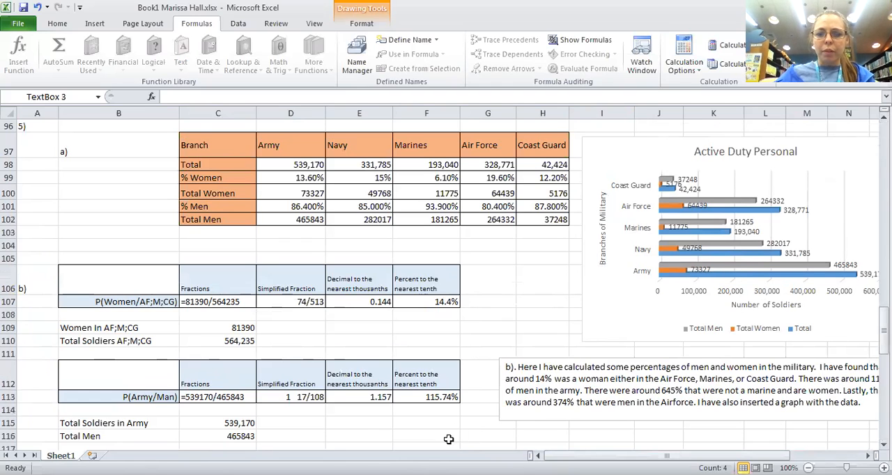
pyautogui.scroll(-3)
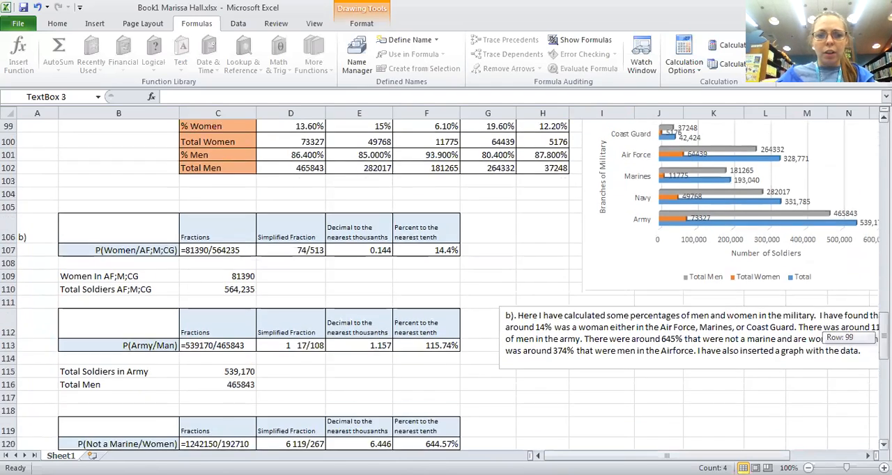